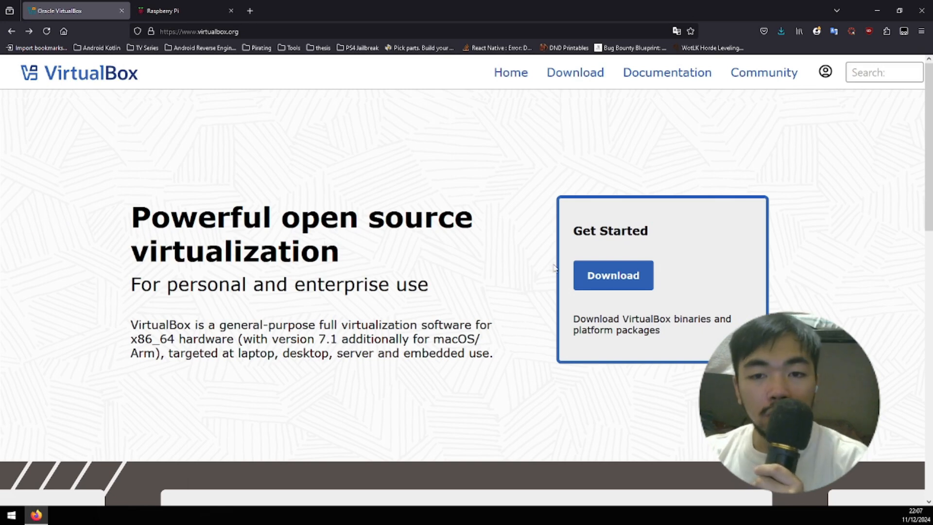
Start the VirtualBox 7.1.4 Windows hosts installer download, then cancel it in Firefox's downloads panel.
click(612, 275)
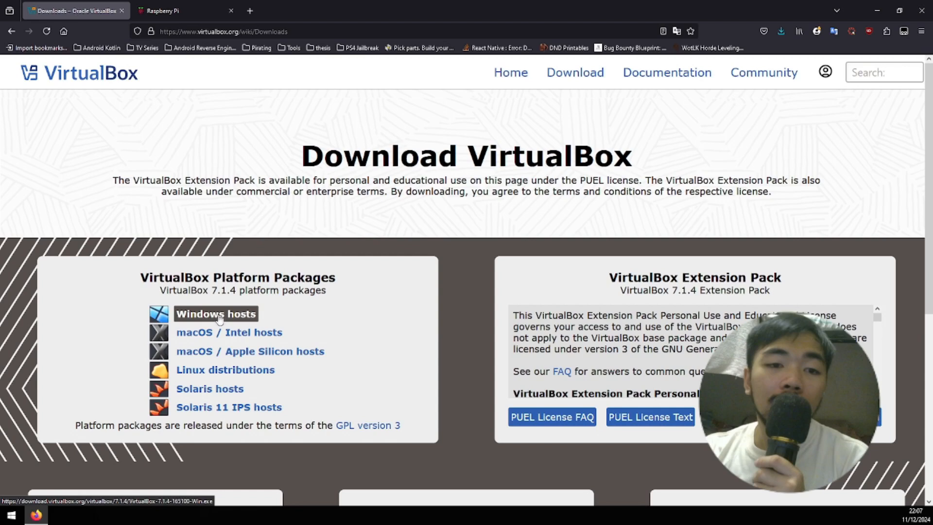
click(216, 314)
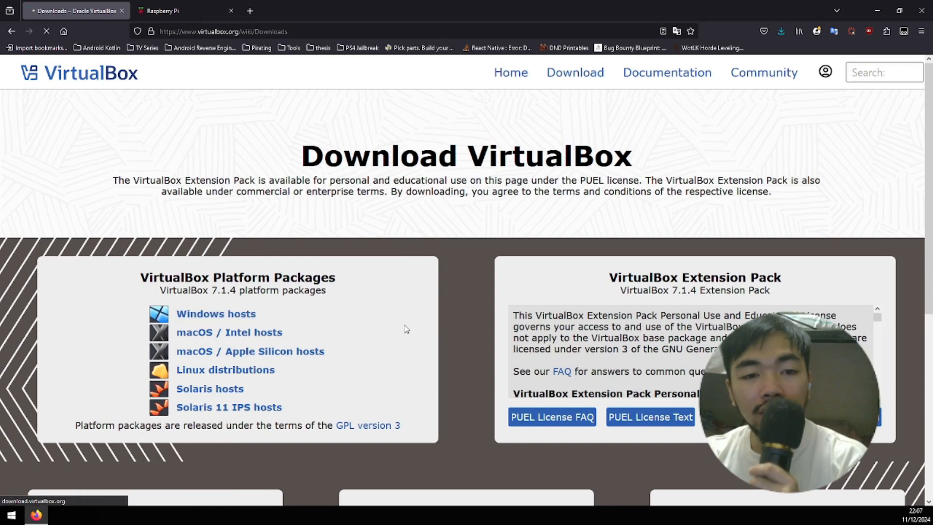
click(781, 31)
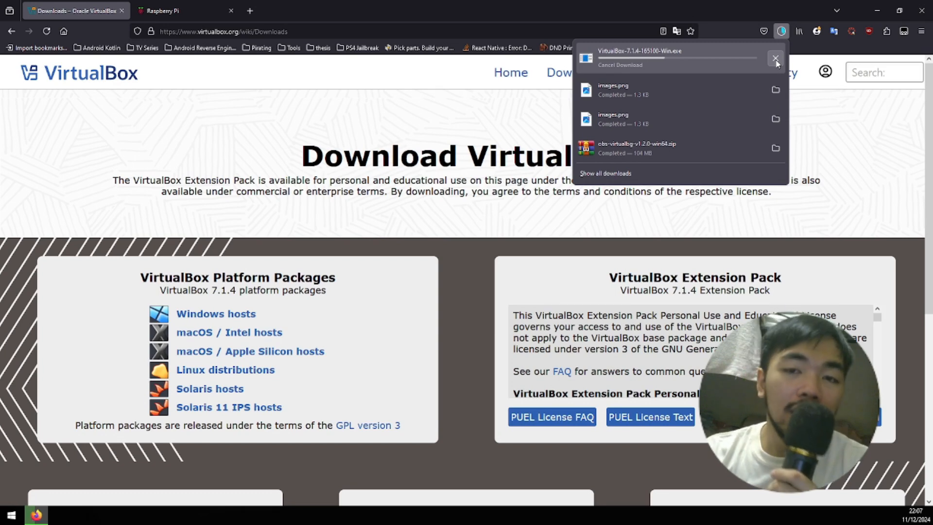
click(776, 58)
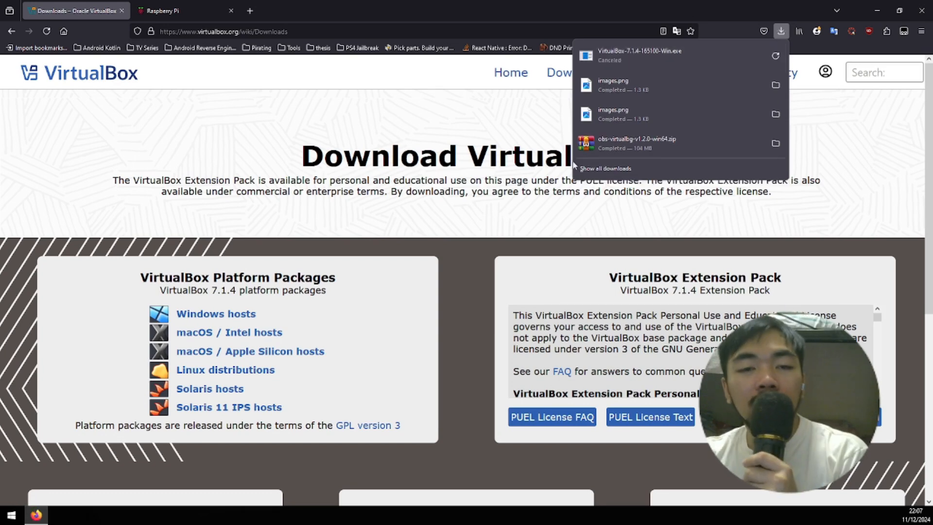
mouse_move(173, 11)
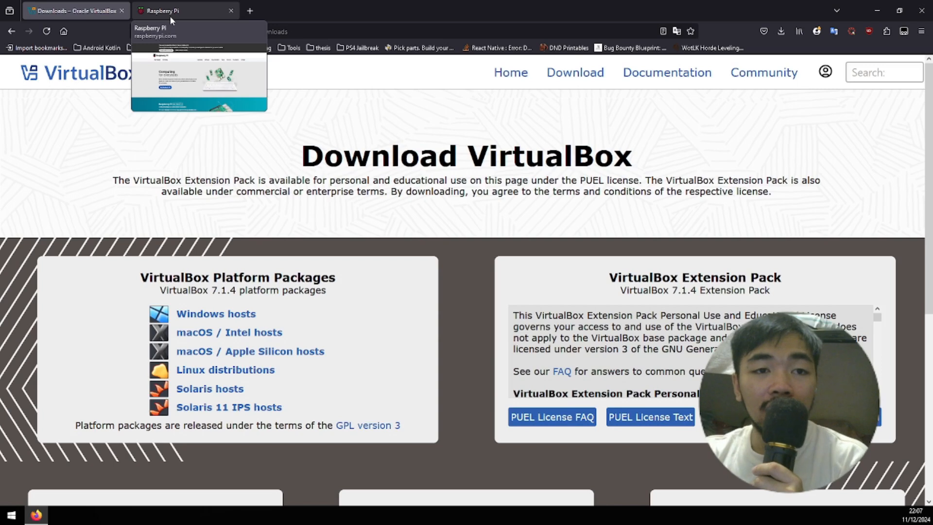
On the Raspberry Pi site, reach the Raspberry Pi Desktop page and begin the Debian Bullseye ISO download.
click(184, 10)
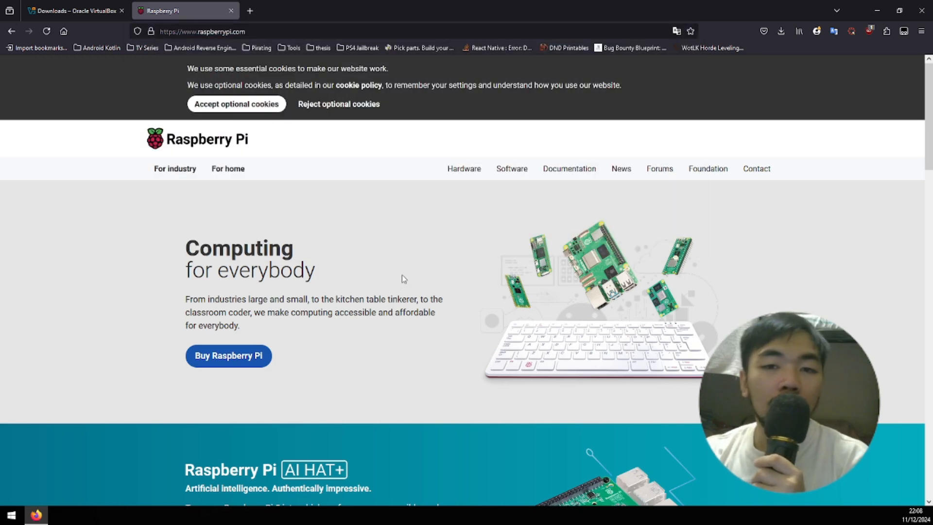
mouse_move(467, 240)
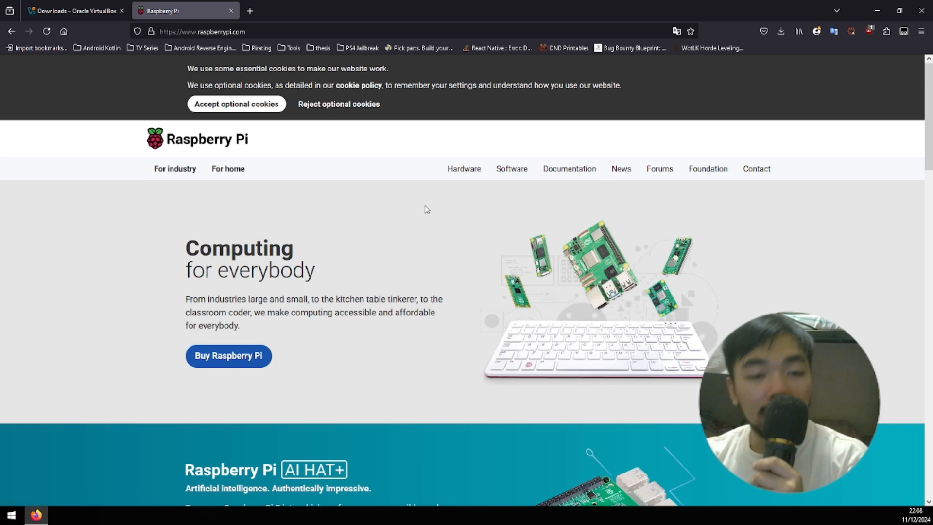
mouse_move(572, 192)
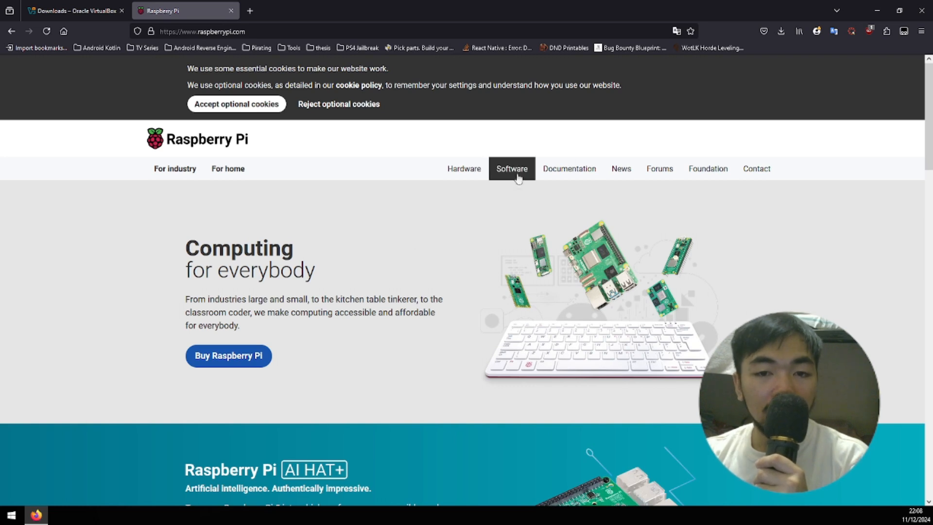
click(510, 168)
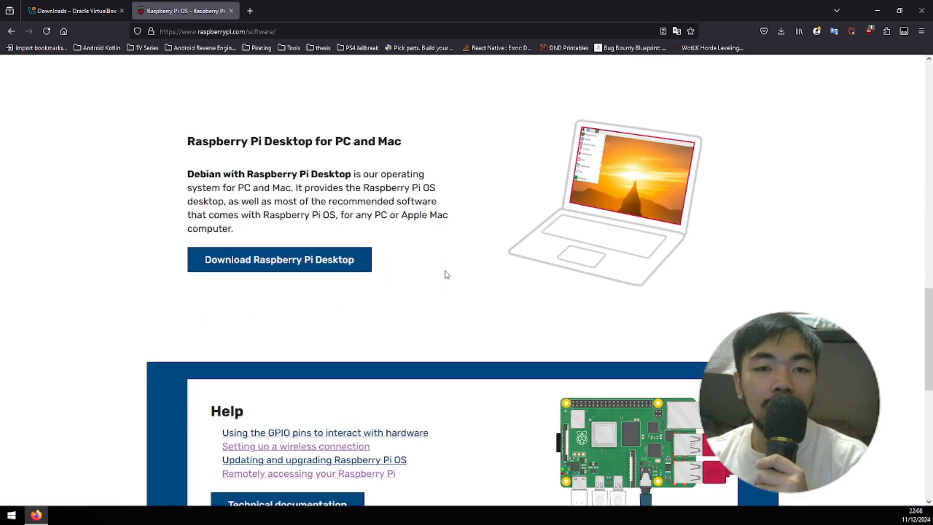
scroll(up, 3)
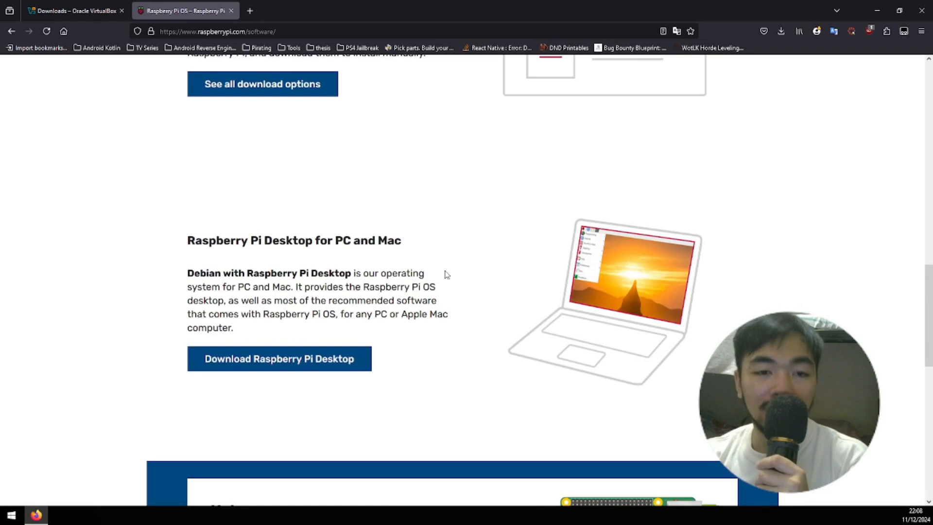
mouse_move(279, 359)
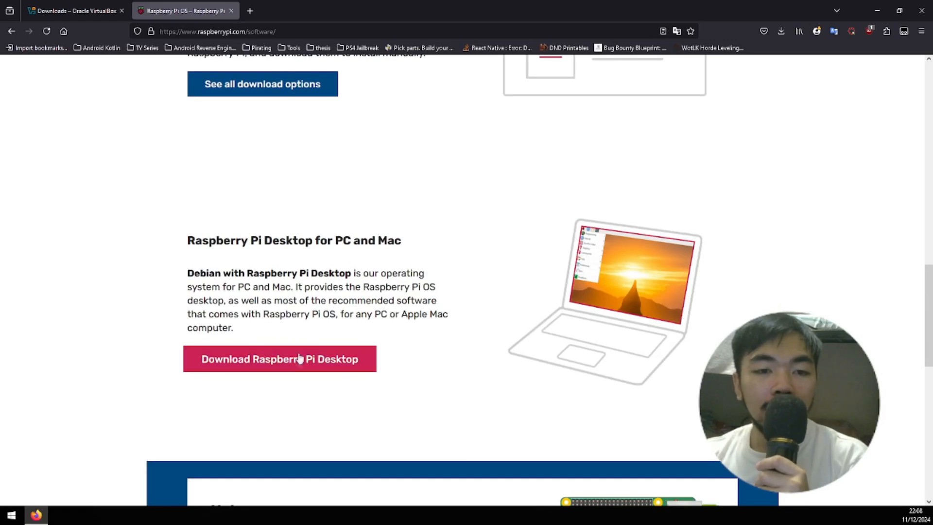
mouse_move(316, 368)
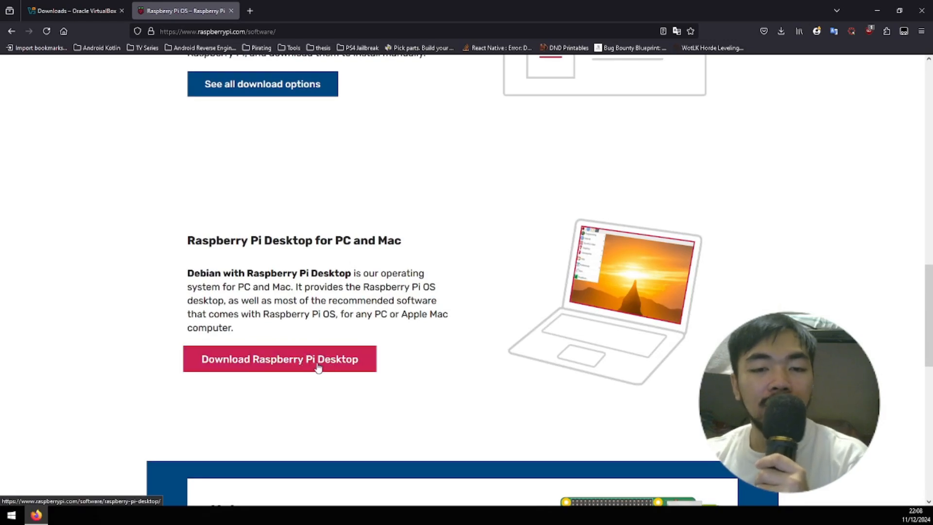
click(279, 359)
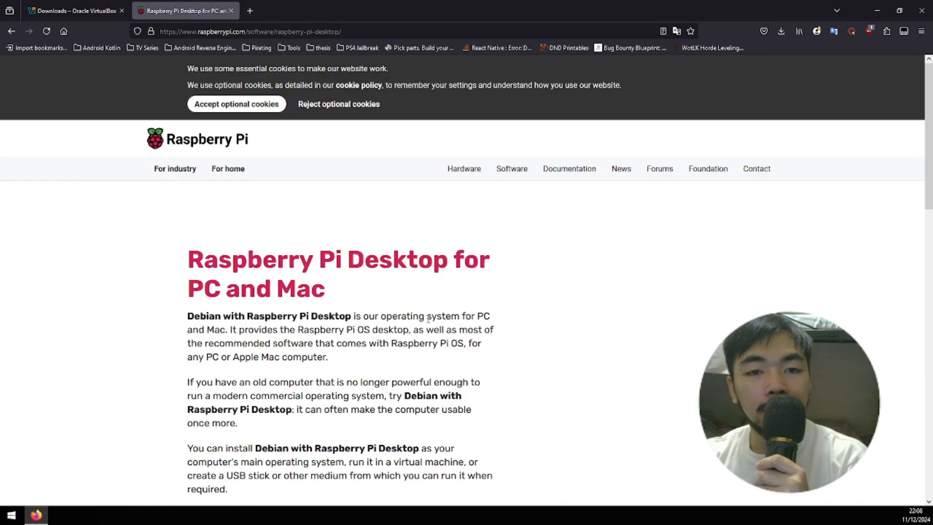
scroll(down, 3)
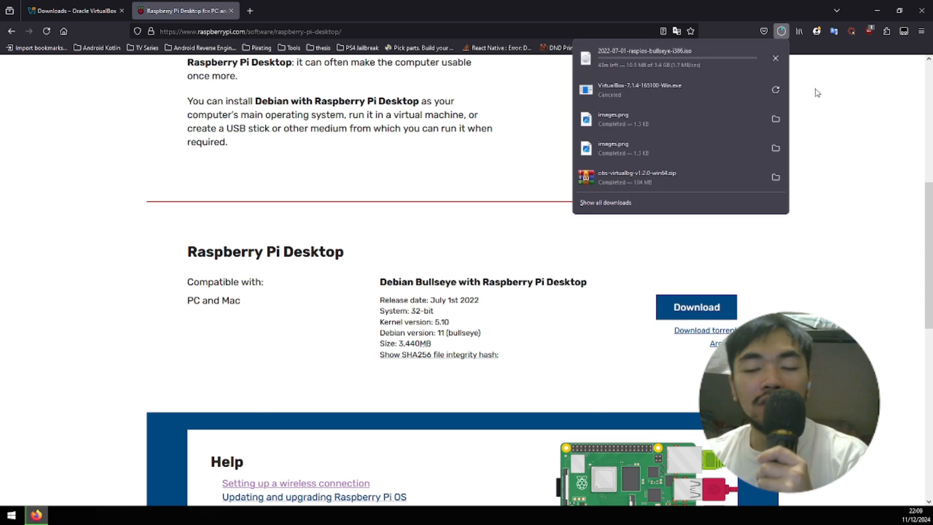
mouse_move(852, 85)
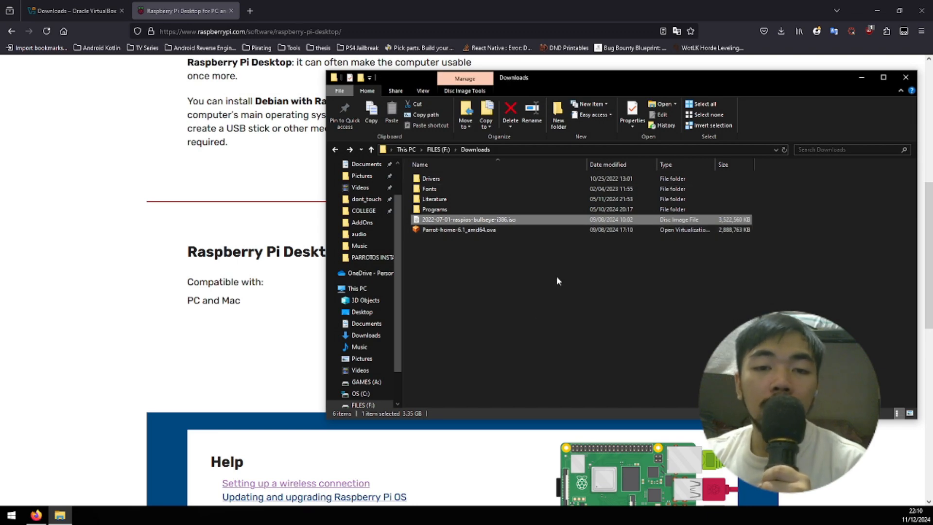
mouse_move(577, 347)
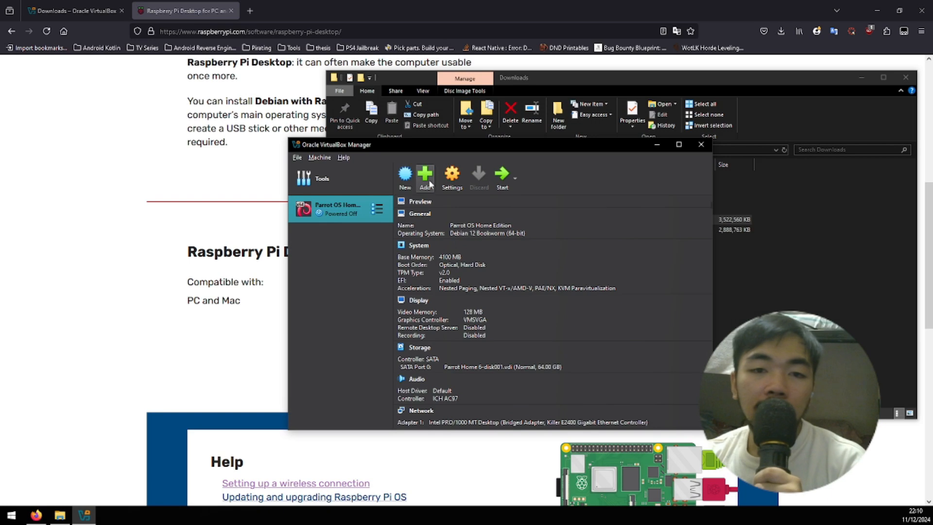
Create a new VM using the raspios-bullseye-i386.iso image and name it 'Pi OS'.
click(425, 176)
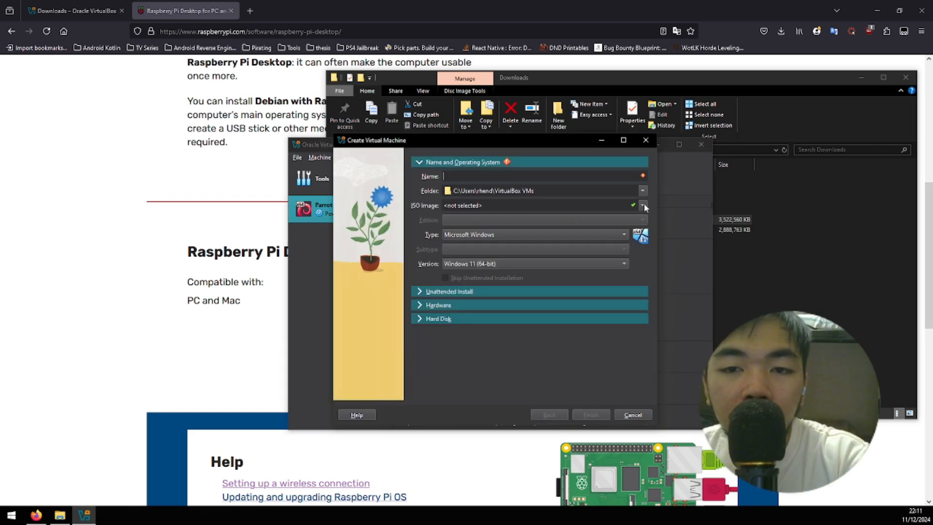
click(643, 206)
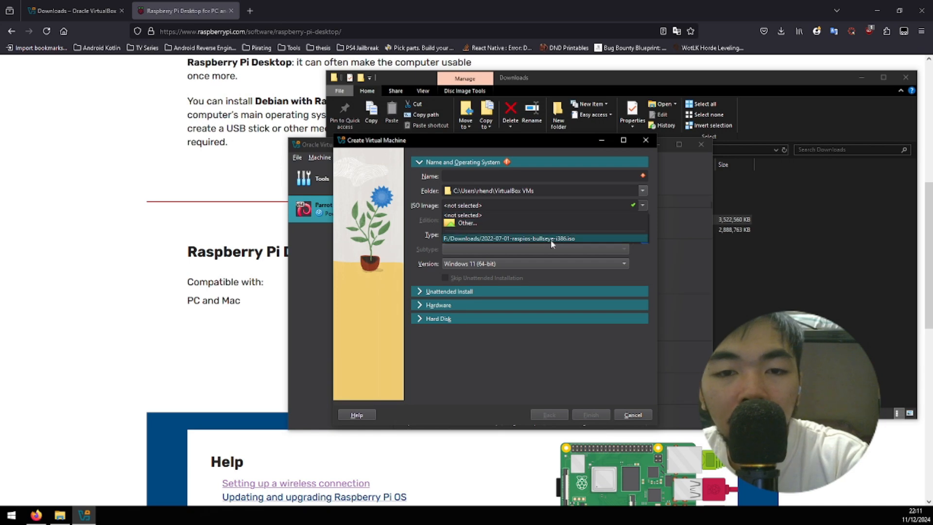
mouse_move(571, 241)
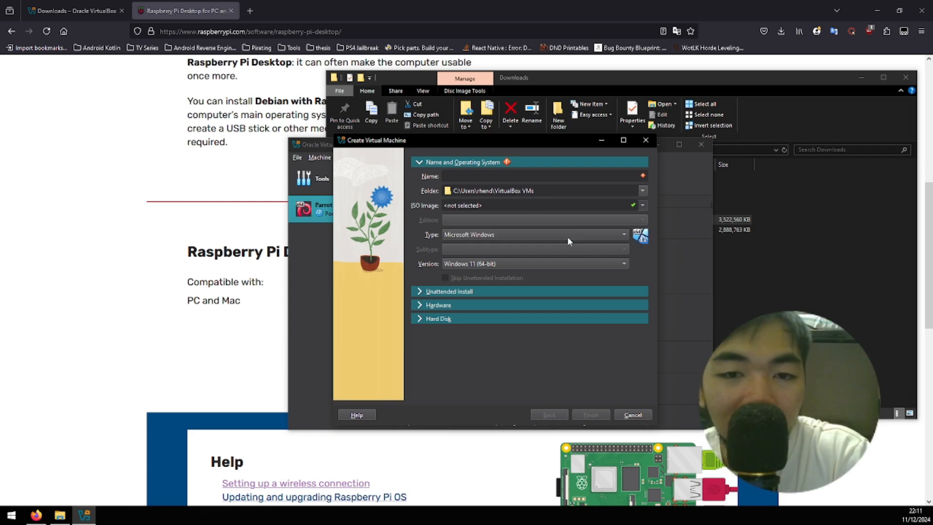
click(643, 205)
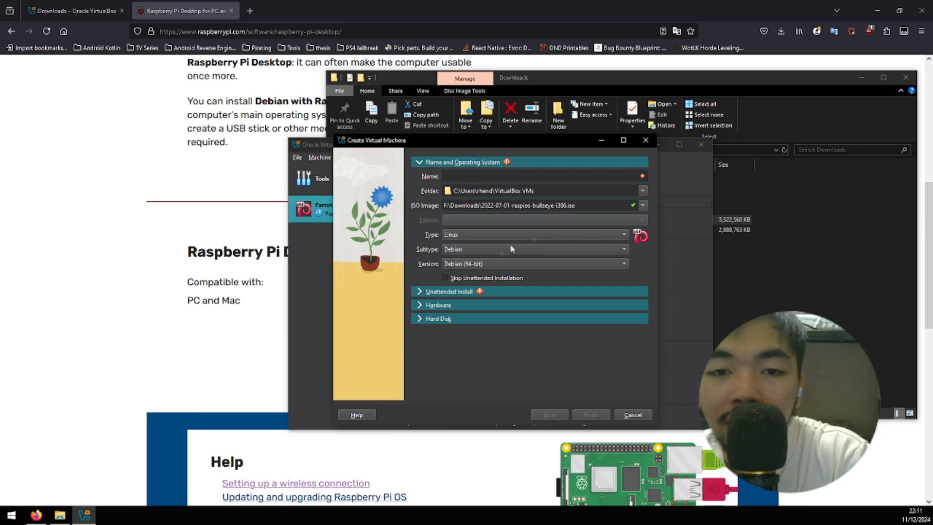
mouse_move(647, 241)
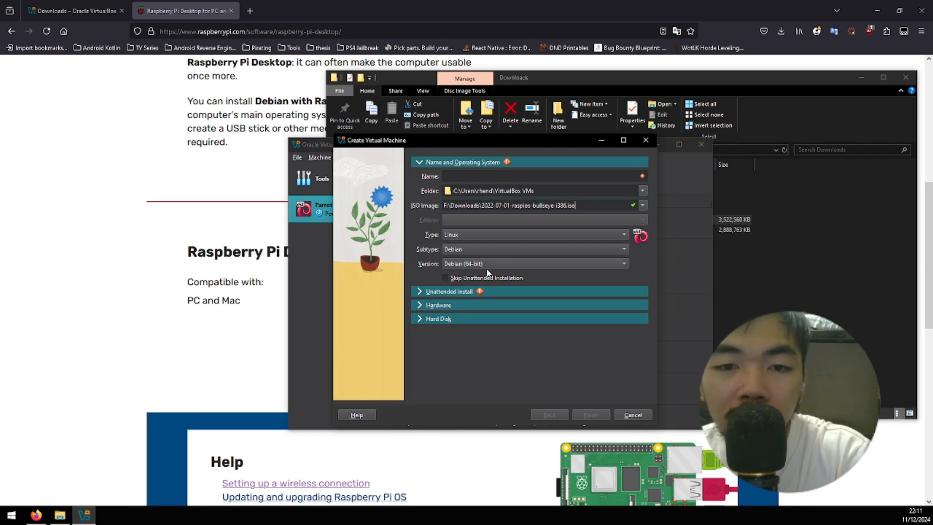
mouse_move(502, 264)
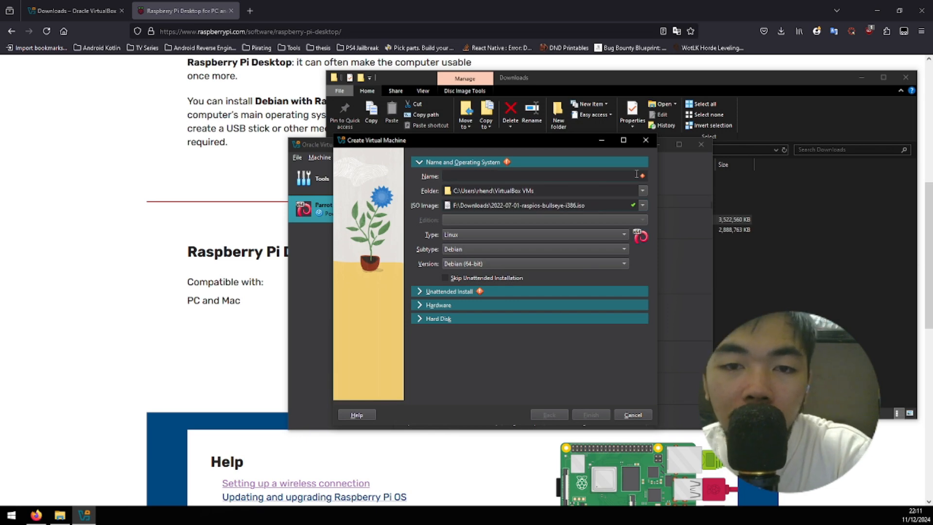
mouse_move(639, 176)
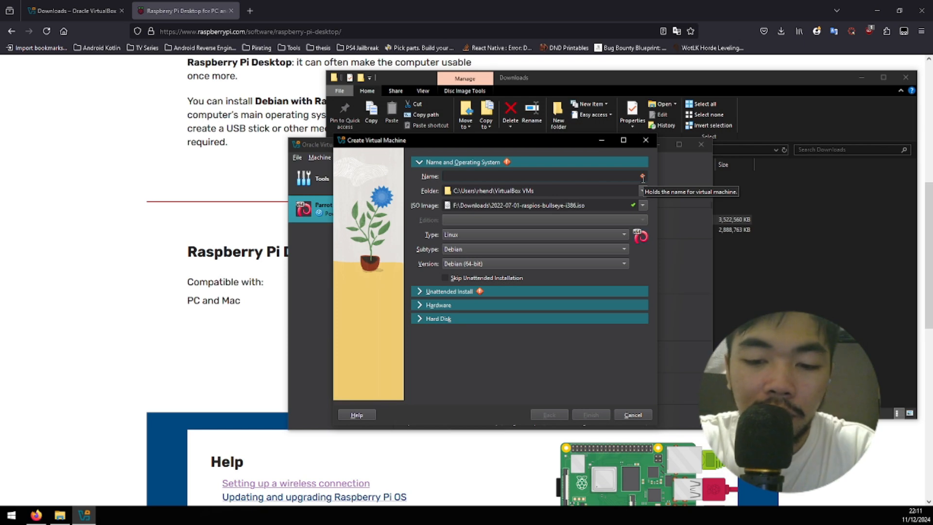
text(Pi O)
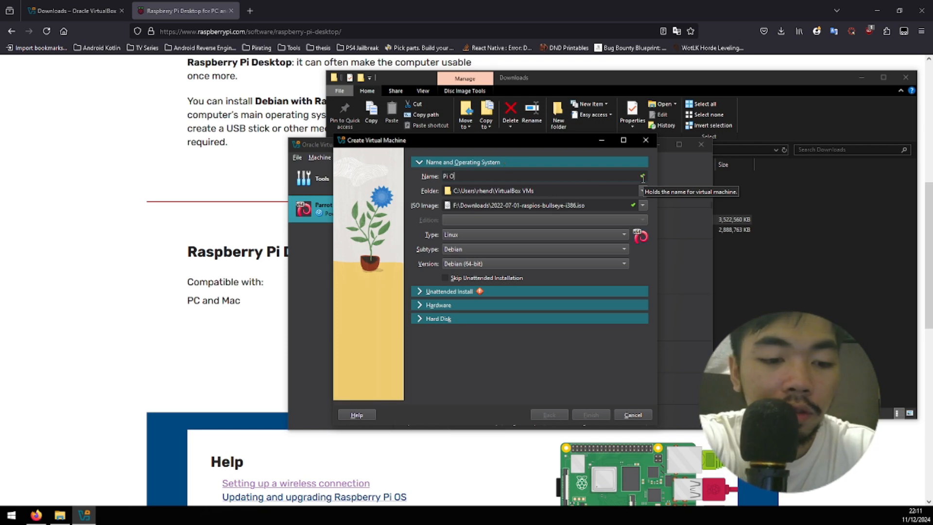
text(S)
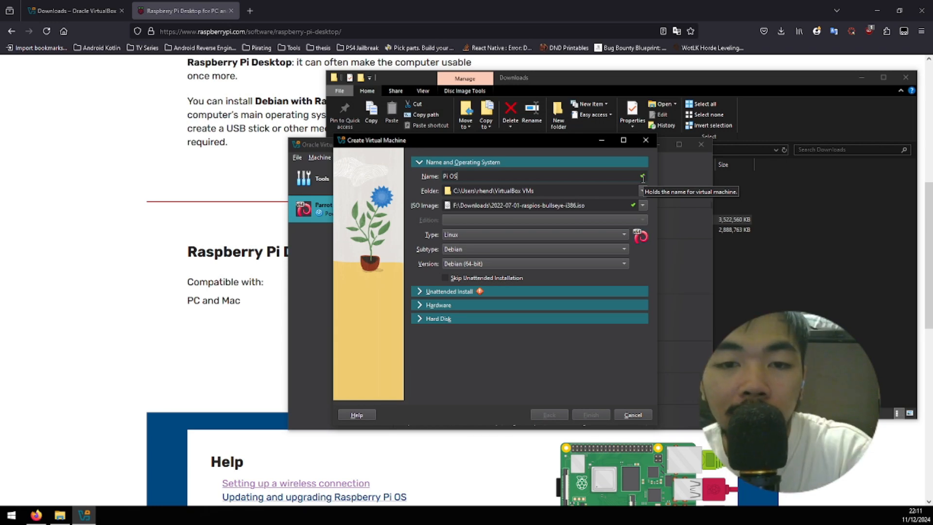
mouse_move(565, 403)
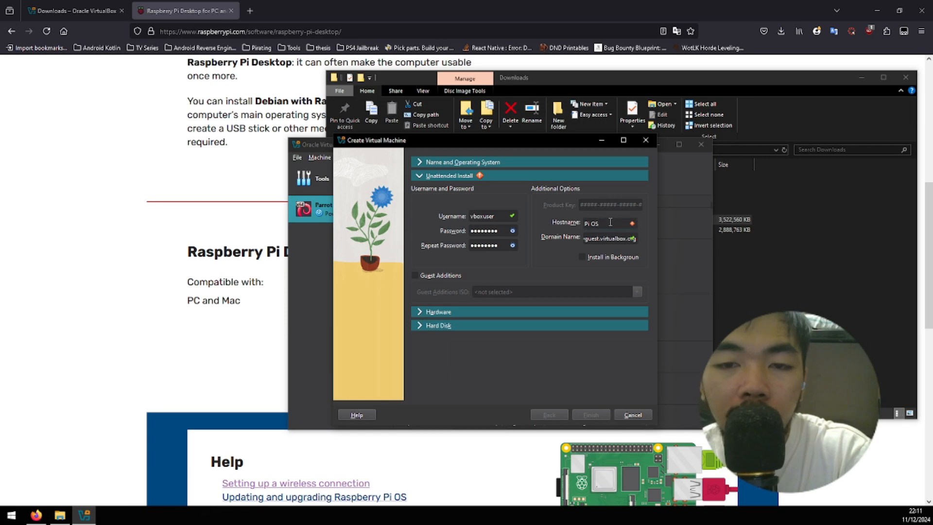
In Unattended Install, replace the hostname with 'admin'.
text(pi)
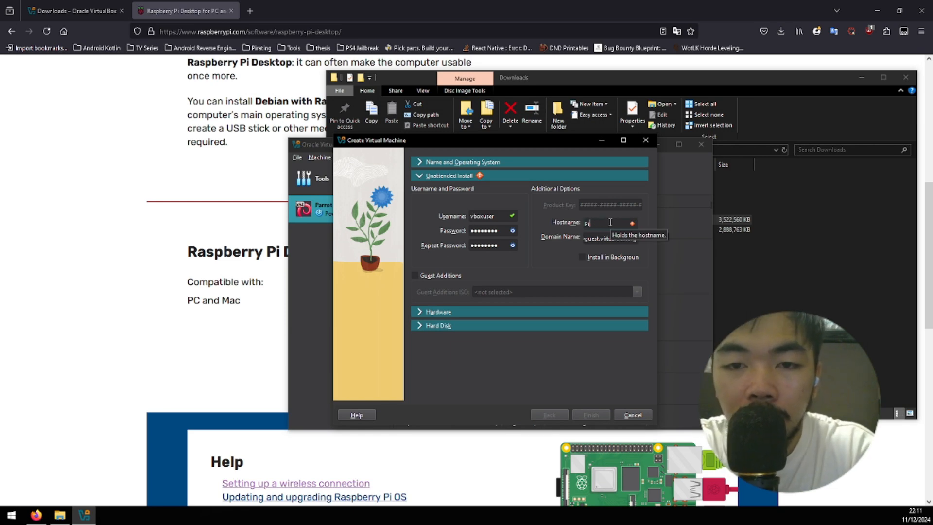
key(Backspace)
text(admibn)
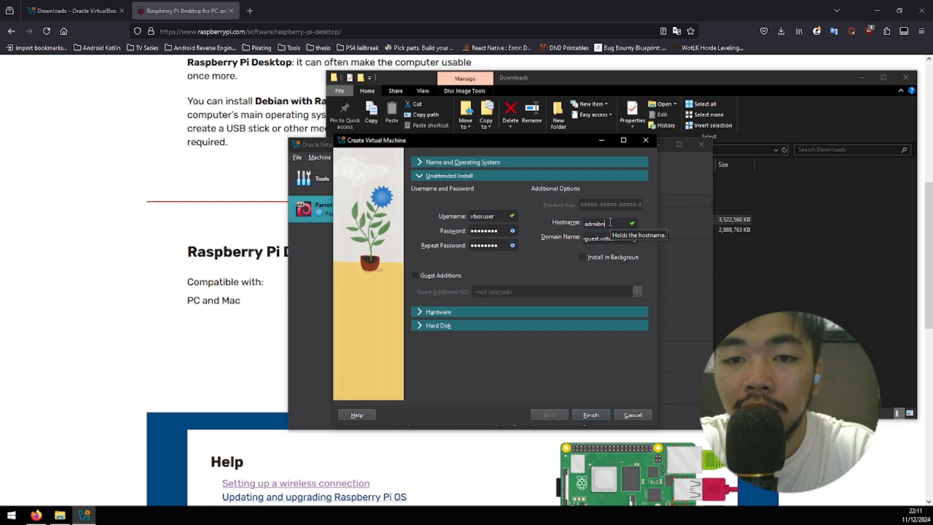
key(Backspace)
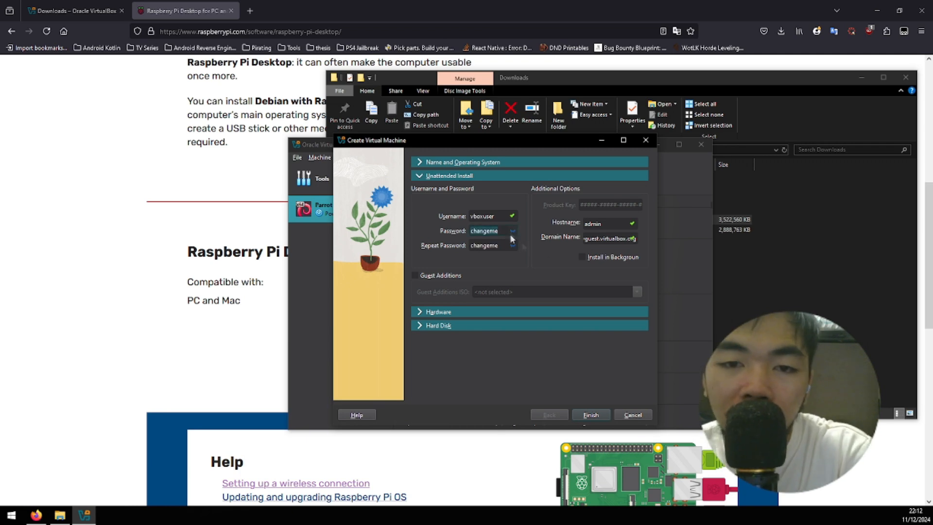
mouse_move(510, 232)
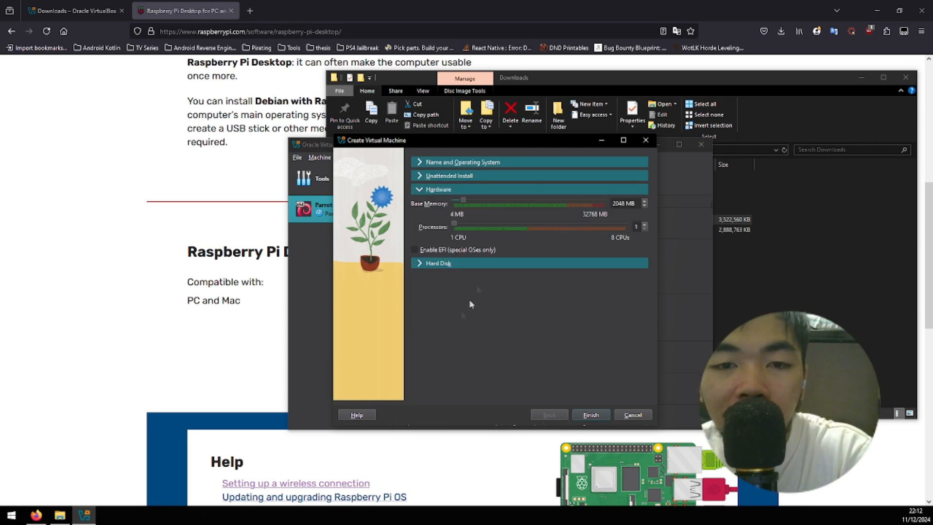
mouse_move(513, 272)
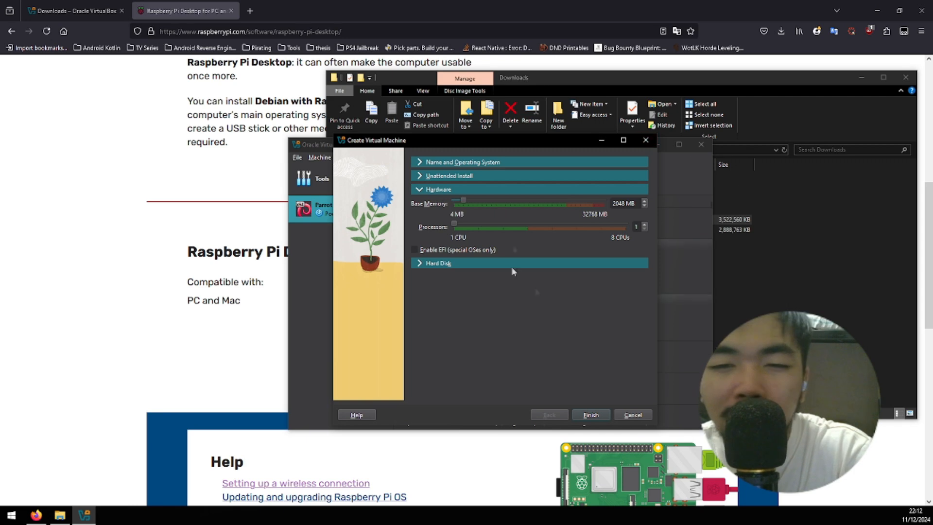
mouse_move(494, 222)
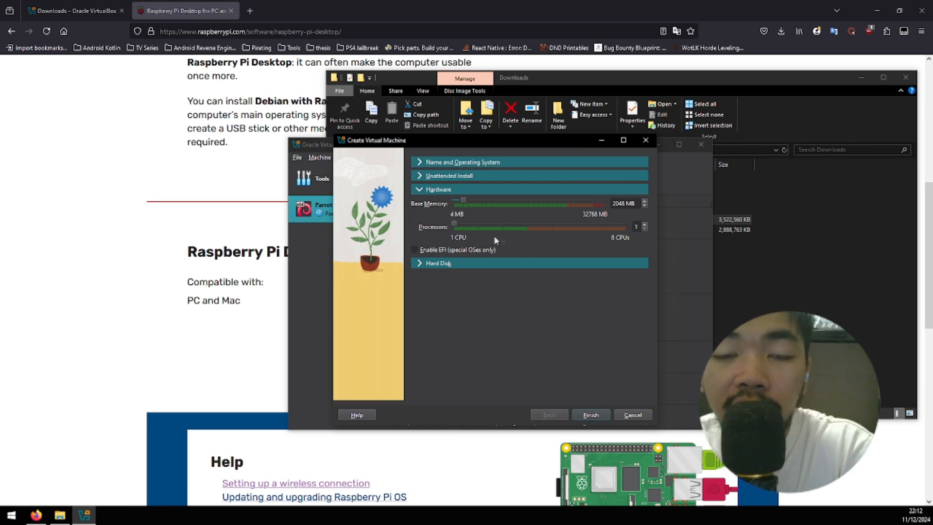
mouse_move(463, 232)
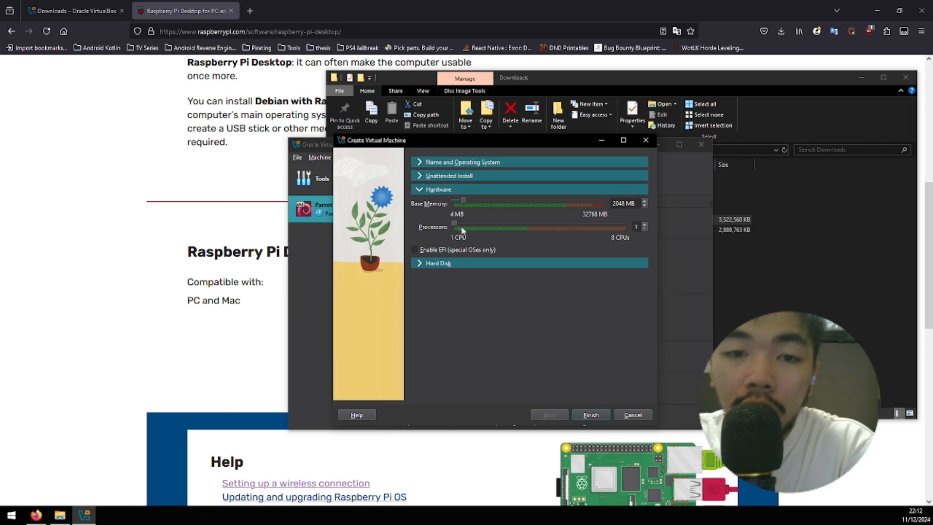
mouse_move(431, 274)
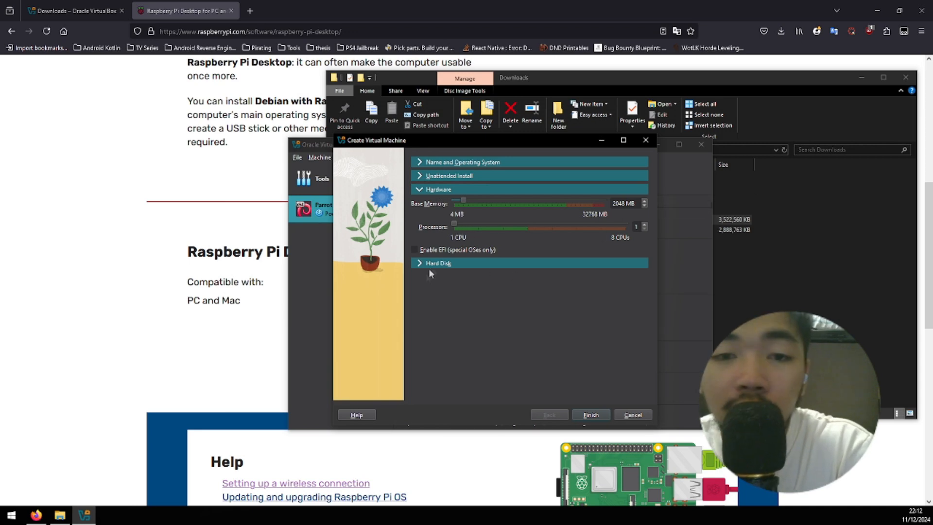
Keep a new 20 GB virtual hard disk and finish creating the Pi OS machine.
click(438, 263)
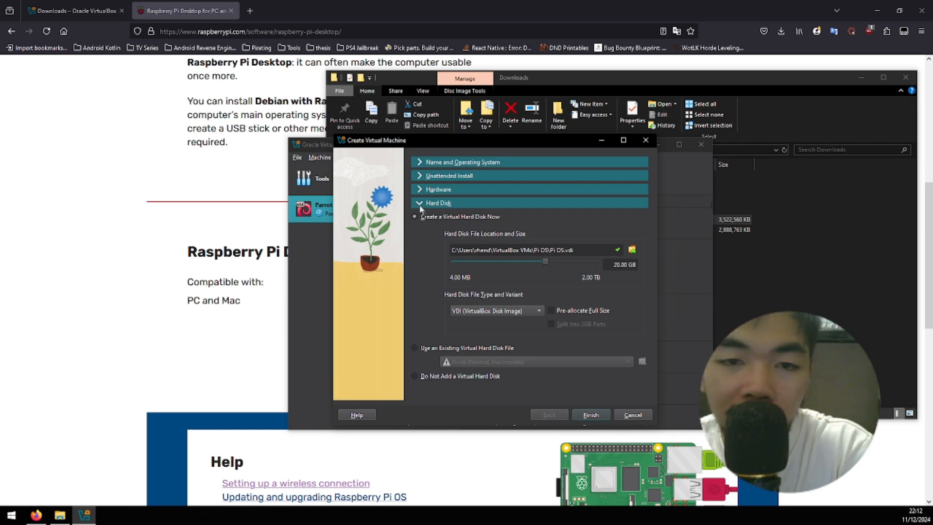
mouse_move(591, 415)
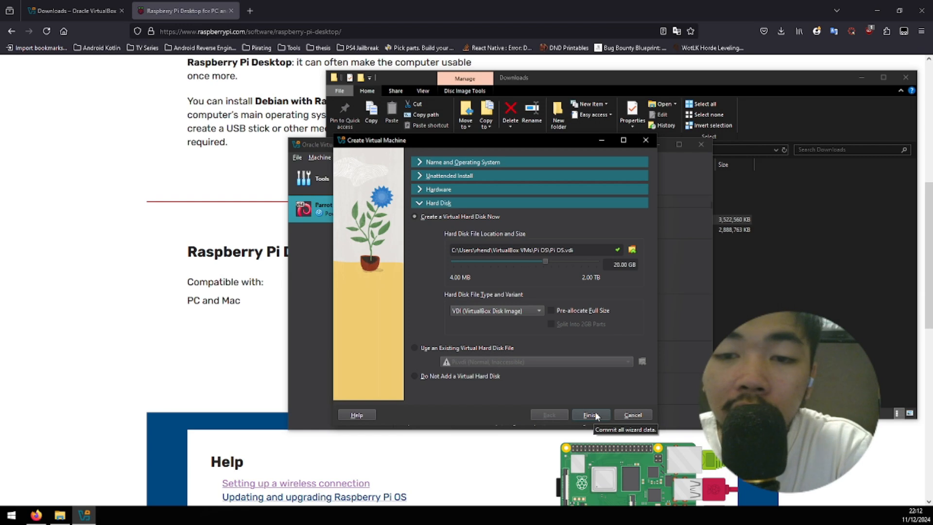
click(590, 415)
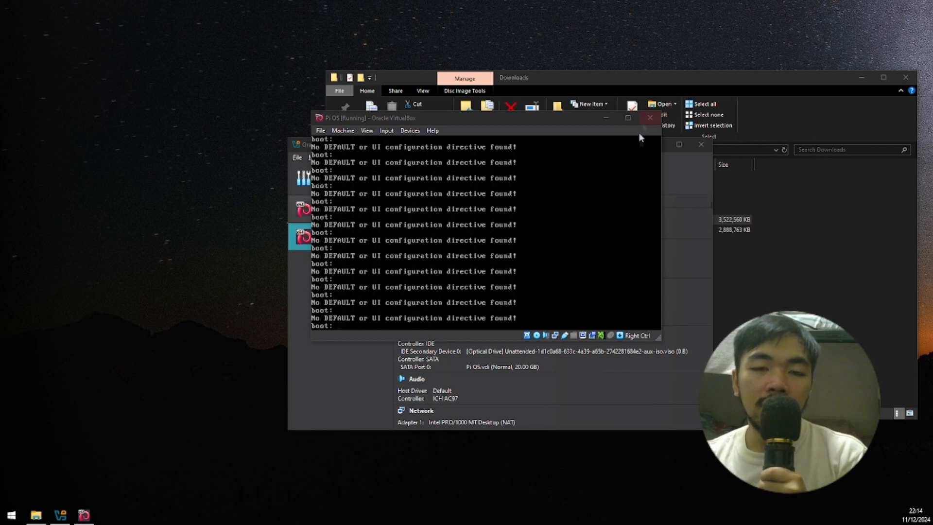
Power off the stuck Pi OS machine from its running window.
click(649, 118)
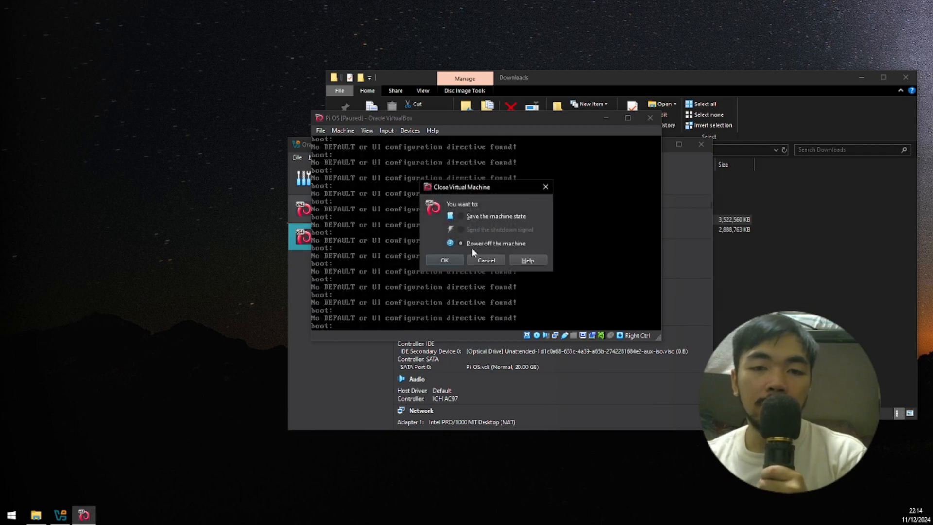
click(444, 260)
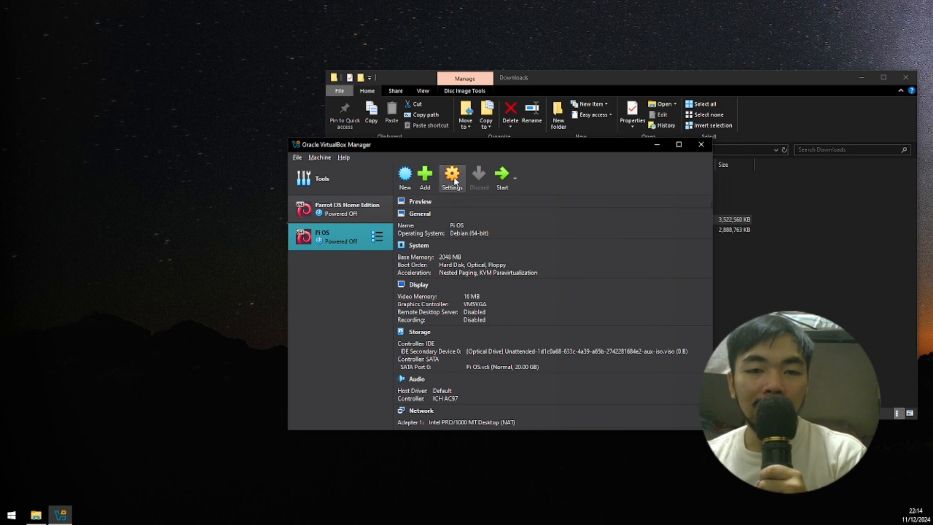
mouse_move(483, 196)
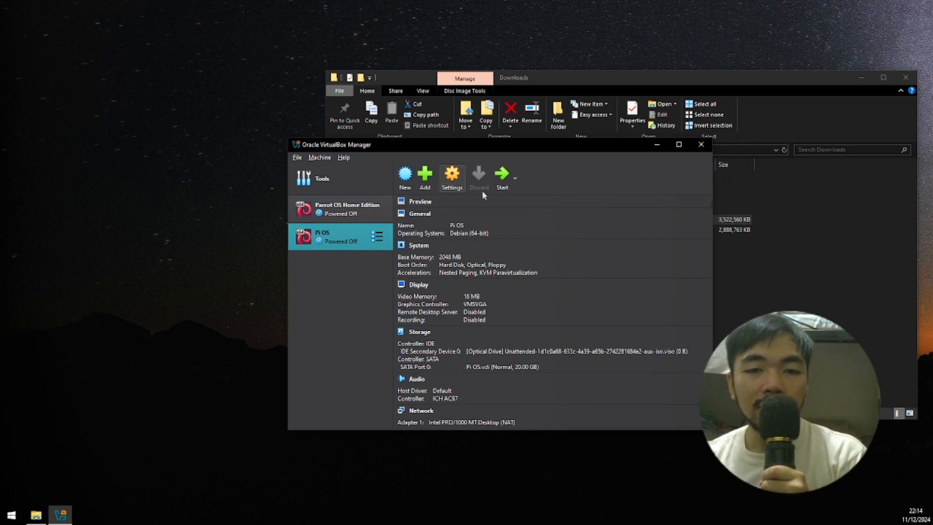
In Pi OS Storage settings, insert 2022-07-01-raspios-bullseye-i386.iso into the IDE optical drive and save.
click(451, 177)
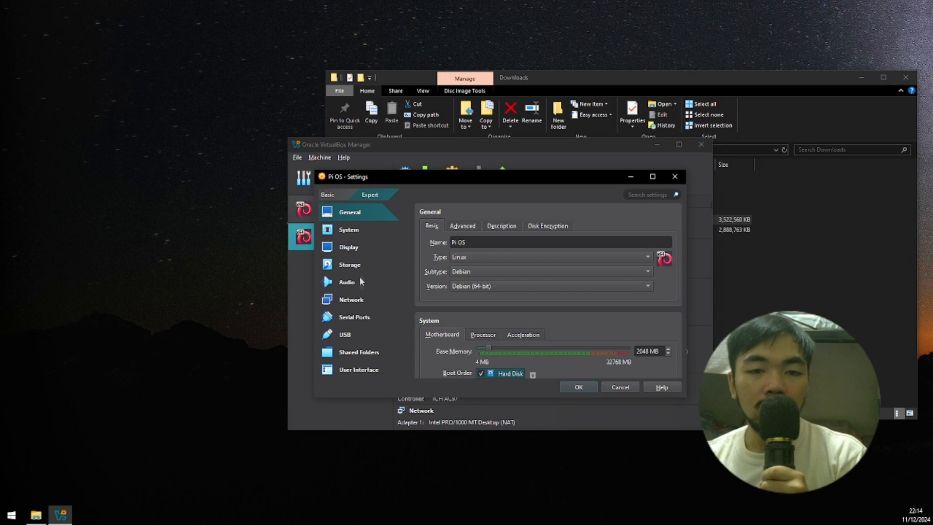
click(349, 264)
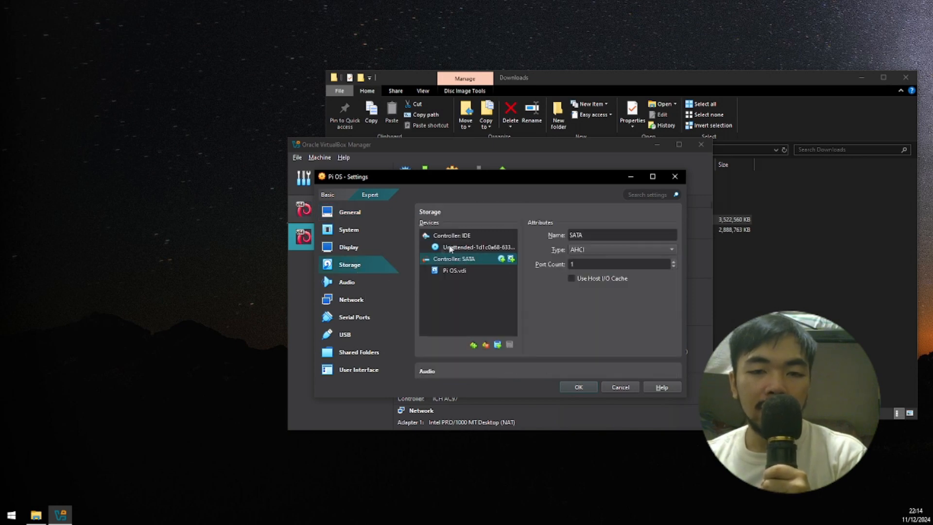
click(476, 247)
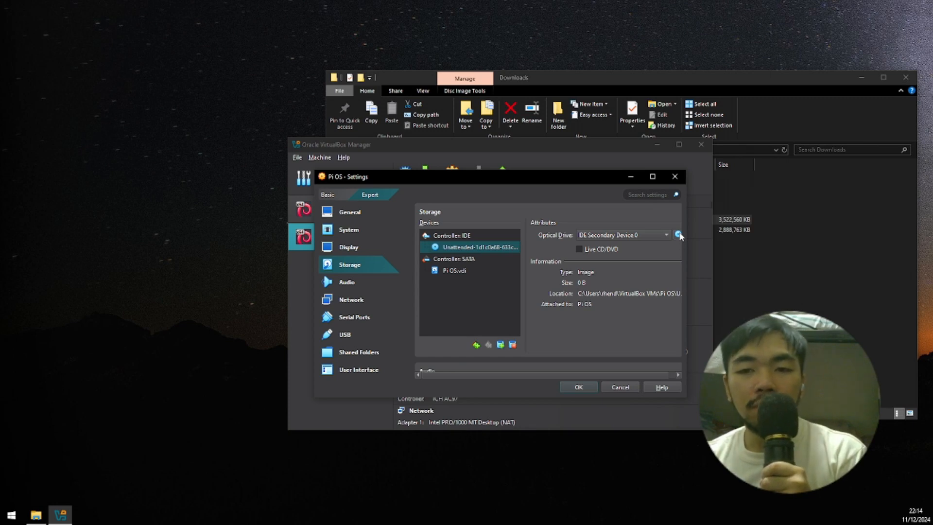
click(677, 234)
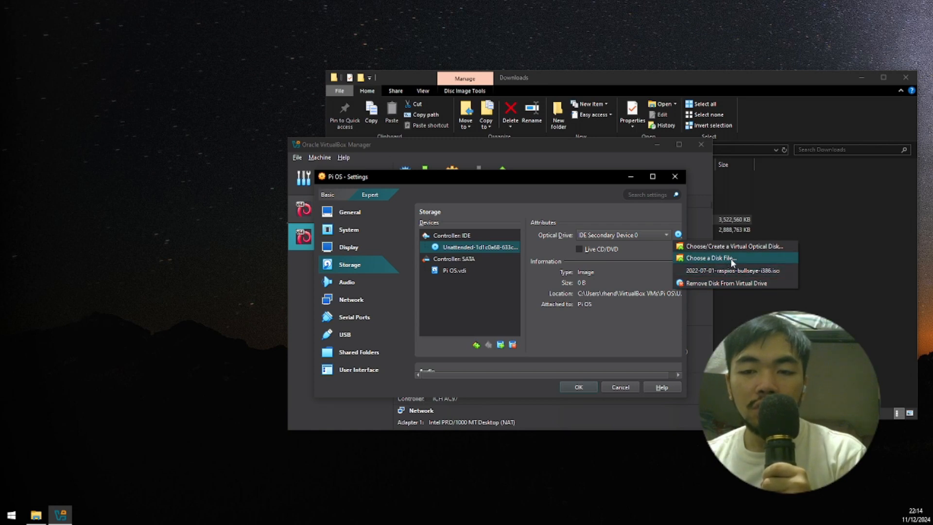
mouse_move(731, 273)
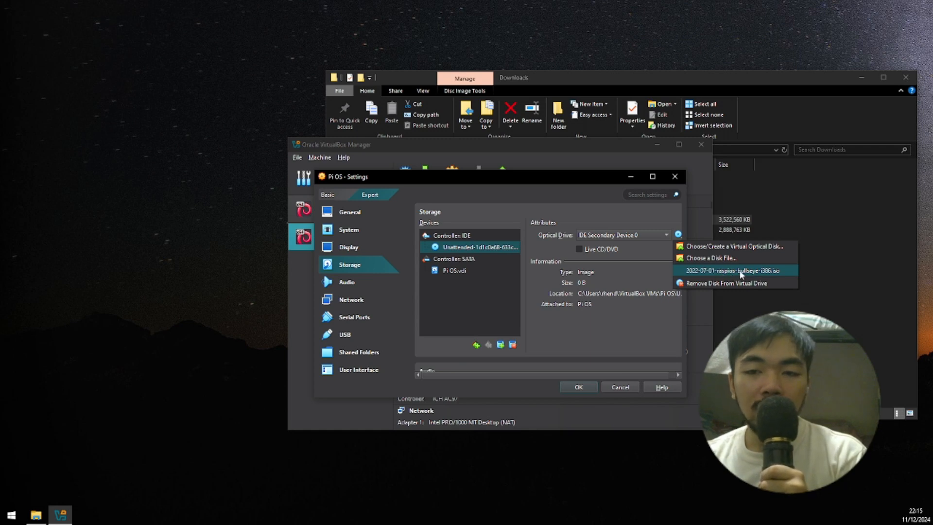
click(733, 272)
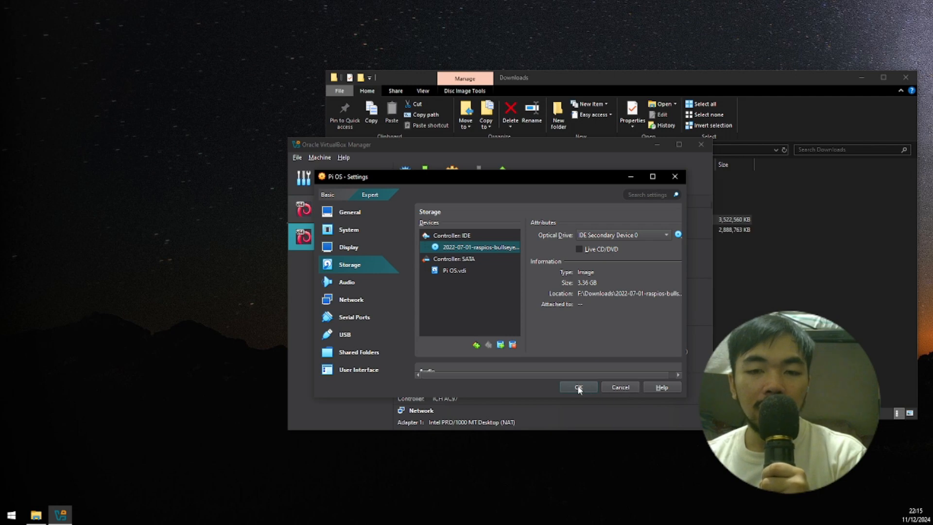
click(578, 386)
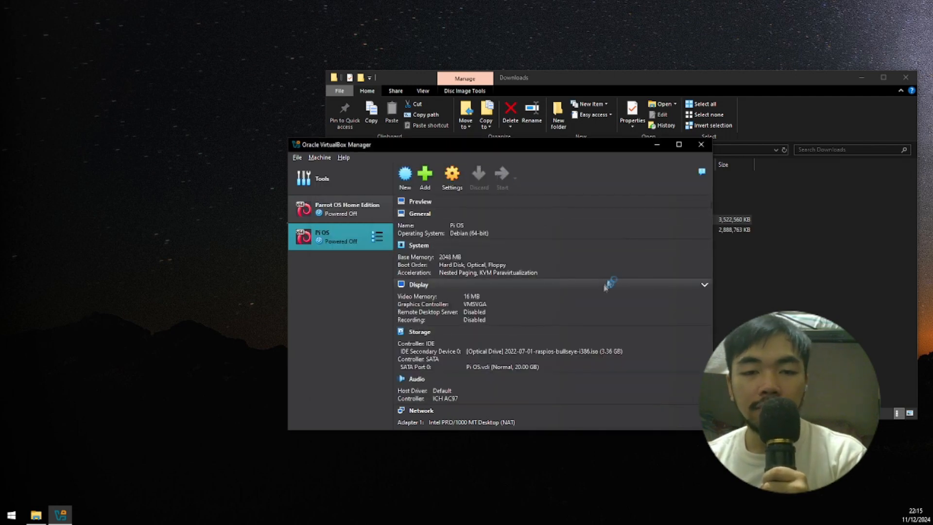
Start Pi OS and choose an install option from the Debian GNU/Linux boot menu.
click(502, 176)
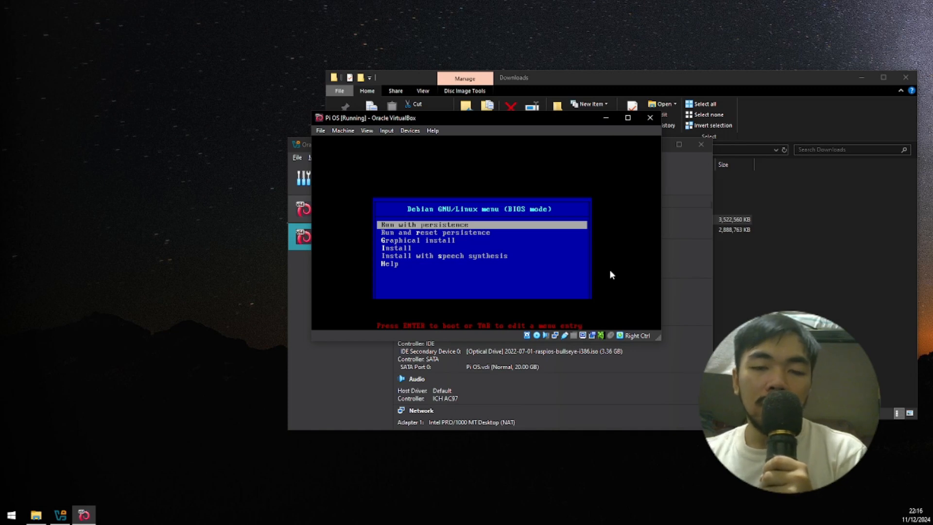
key(Down)
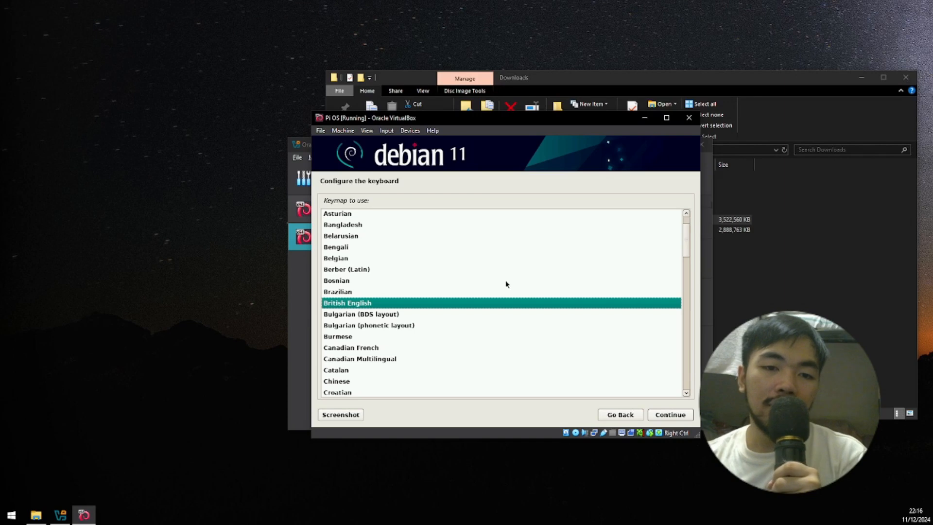
Accept British English as the installer keymap and continue.
click(368, 324)
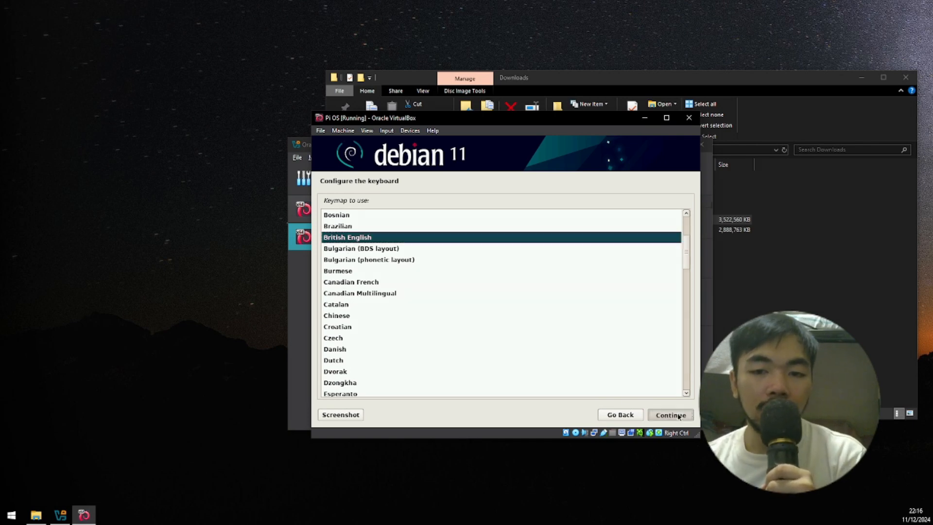
click(671, 416)
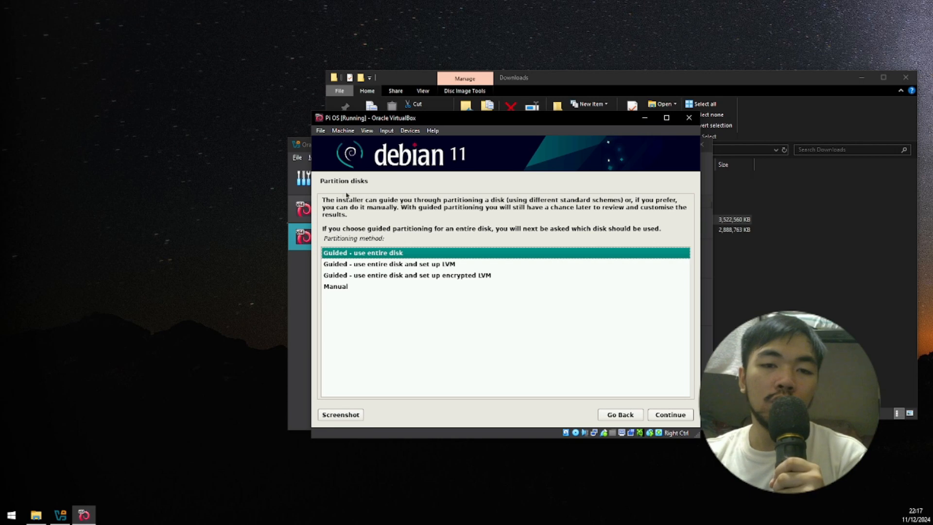
mouse_move(412, 212)
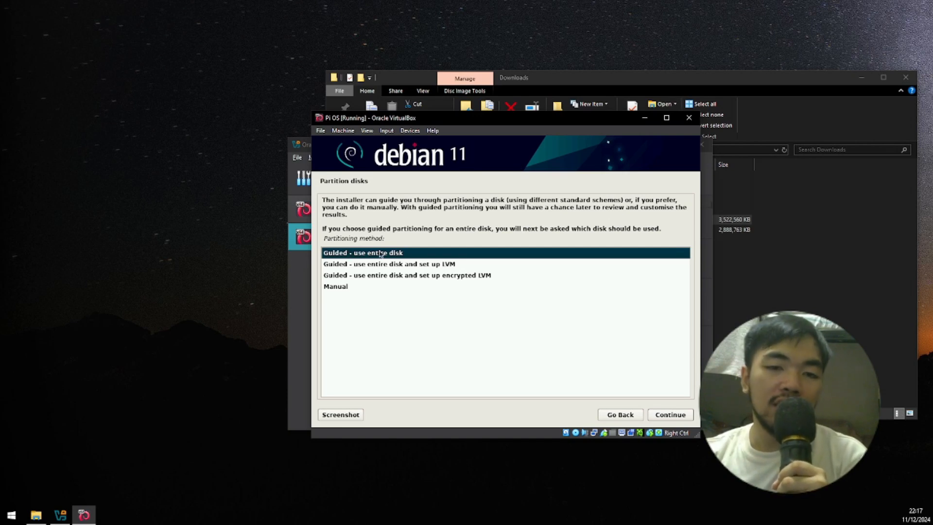
mouse_move(621, 283)
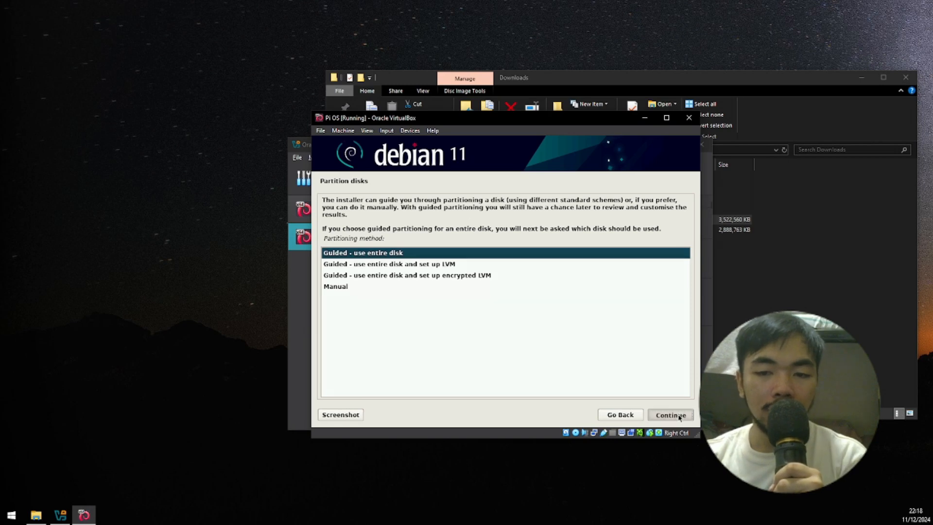
Use guided entire-disk partitioning with all files in one partition and write the changes to disk.
click(670, 415)
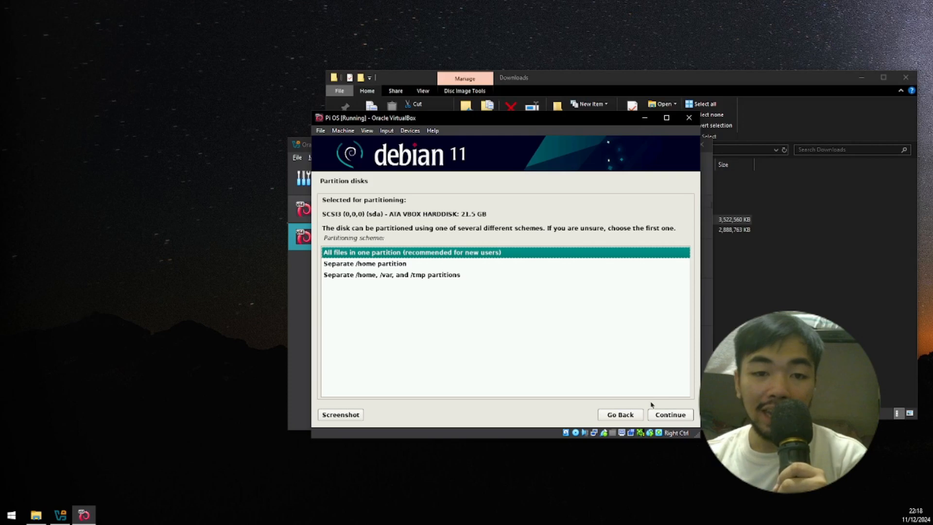
click(670, 414)
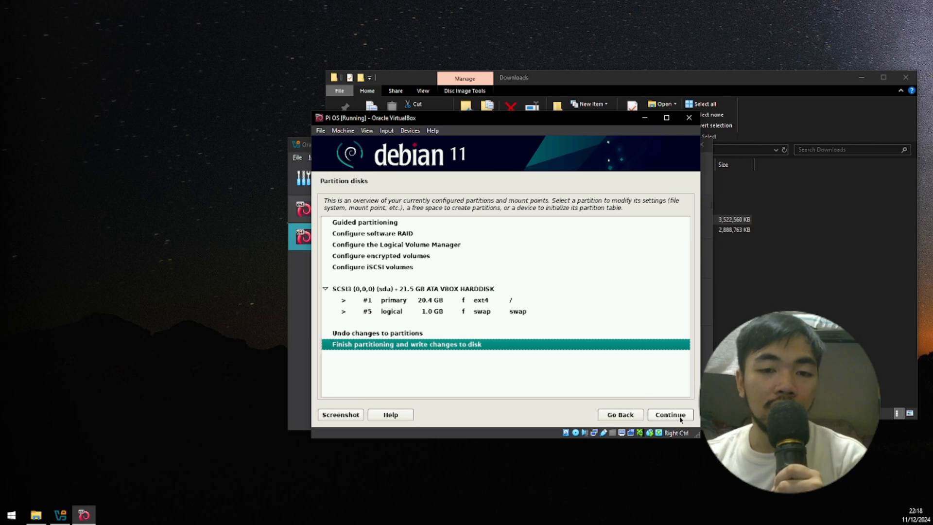
click(670, 414)
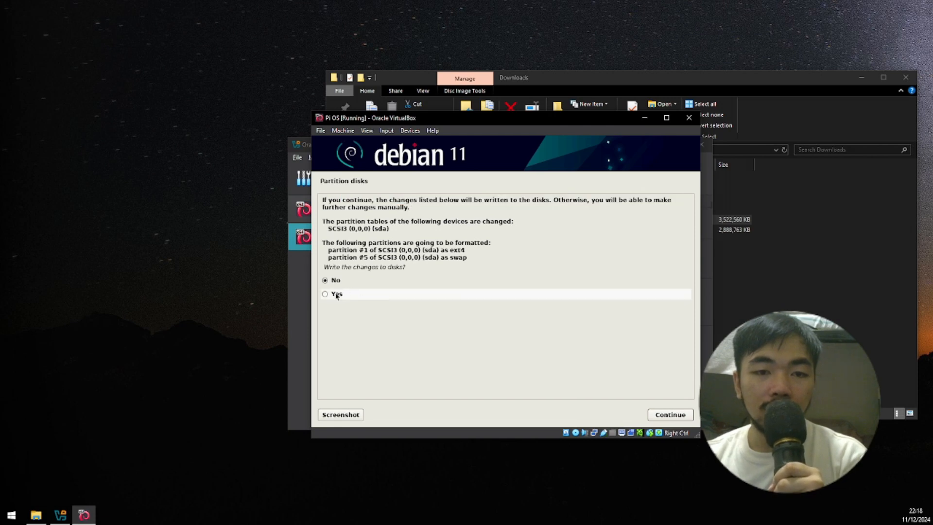
click(324, 293)
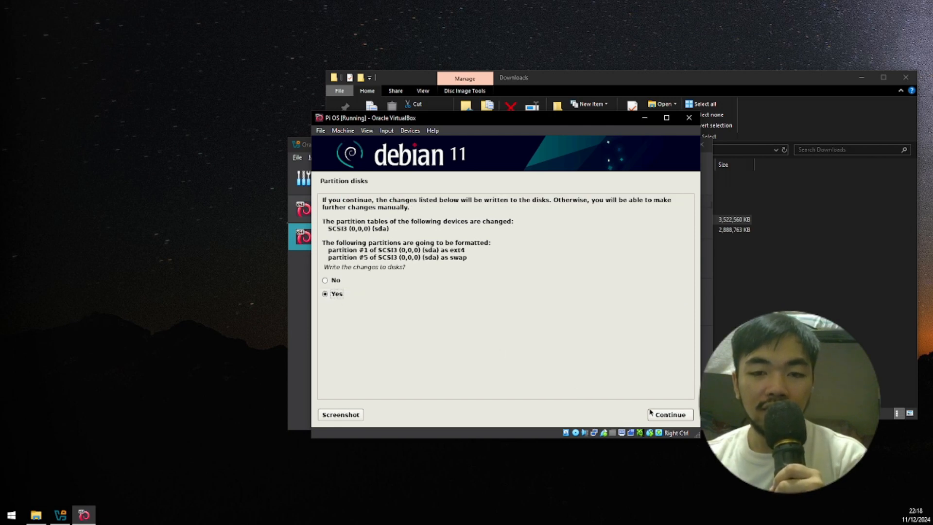
click(668, 414)
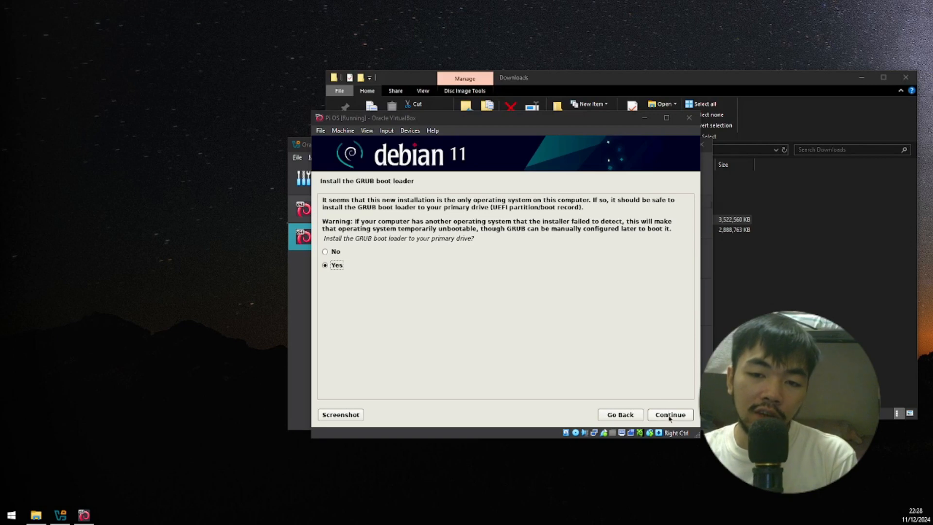
Install the GRUB boot loader onto the /dev/sda virtual hard disk.
click(670, 414)
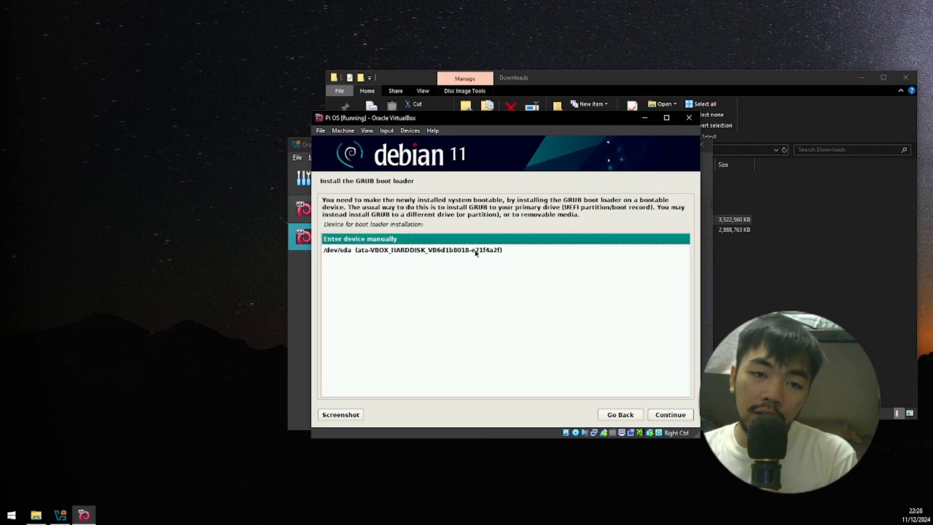
click(412, 249)
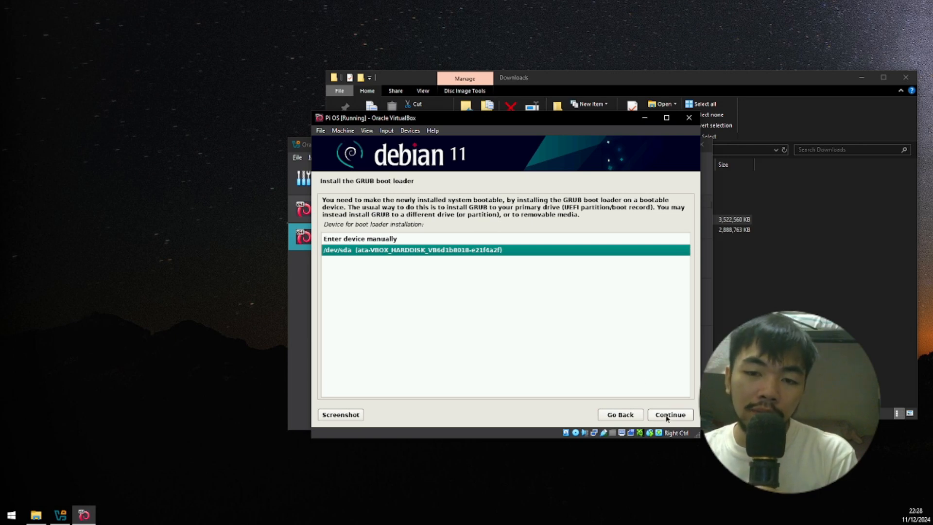
click(670, 415)
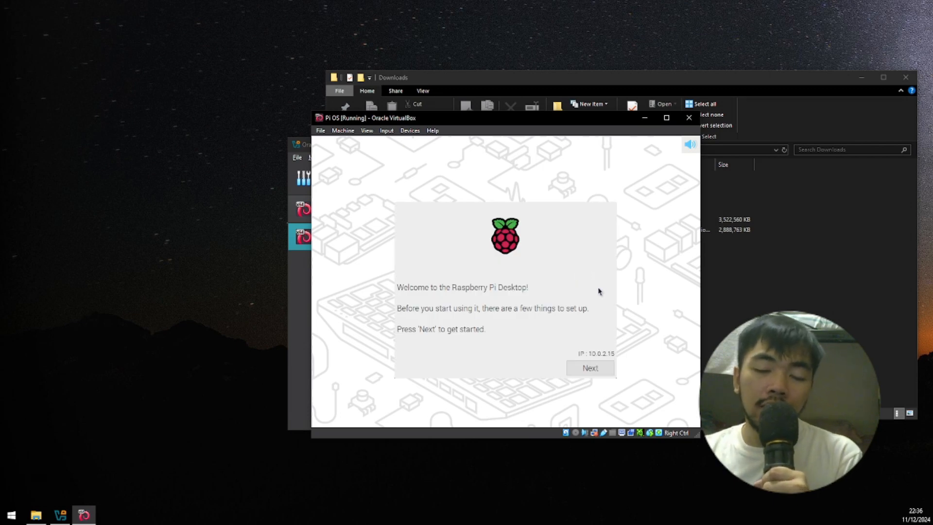
mouse_move(610, 306)
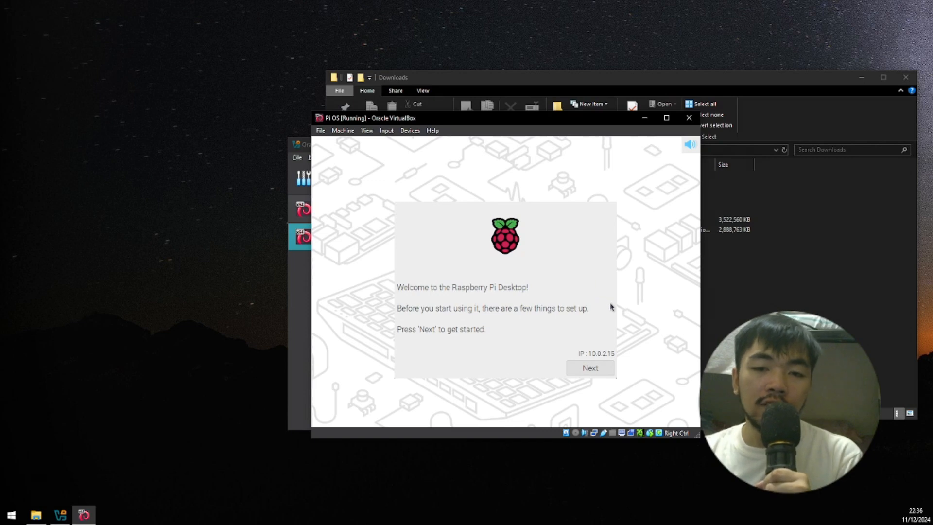